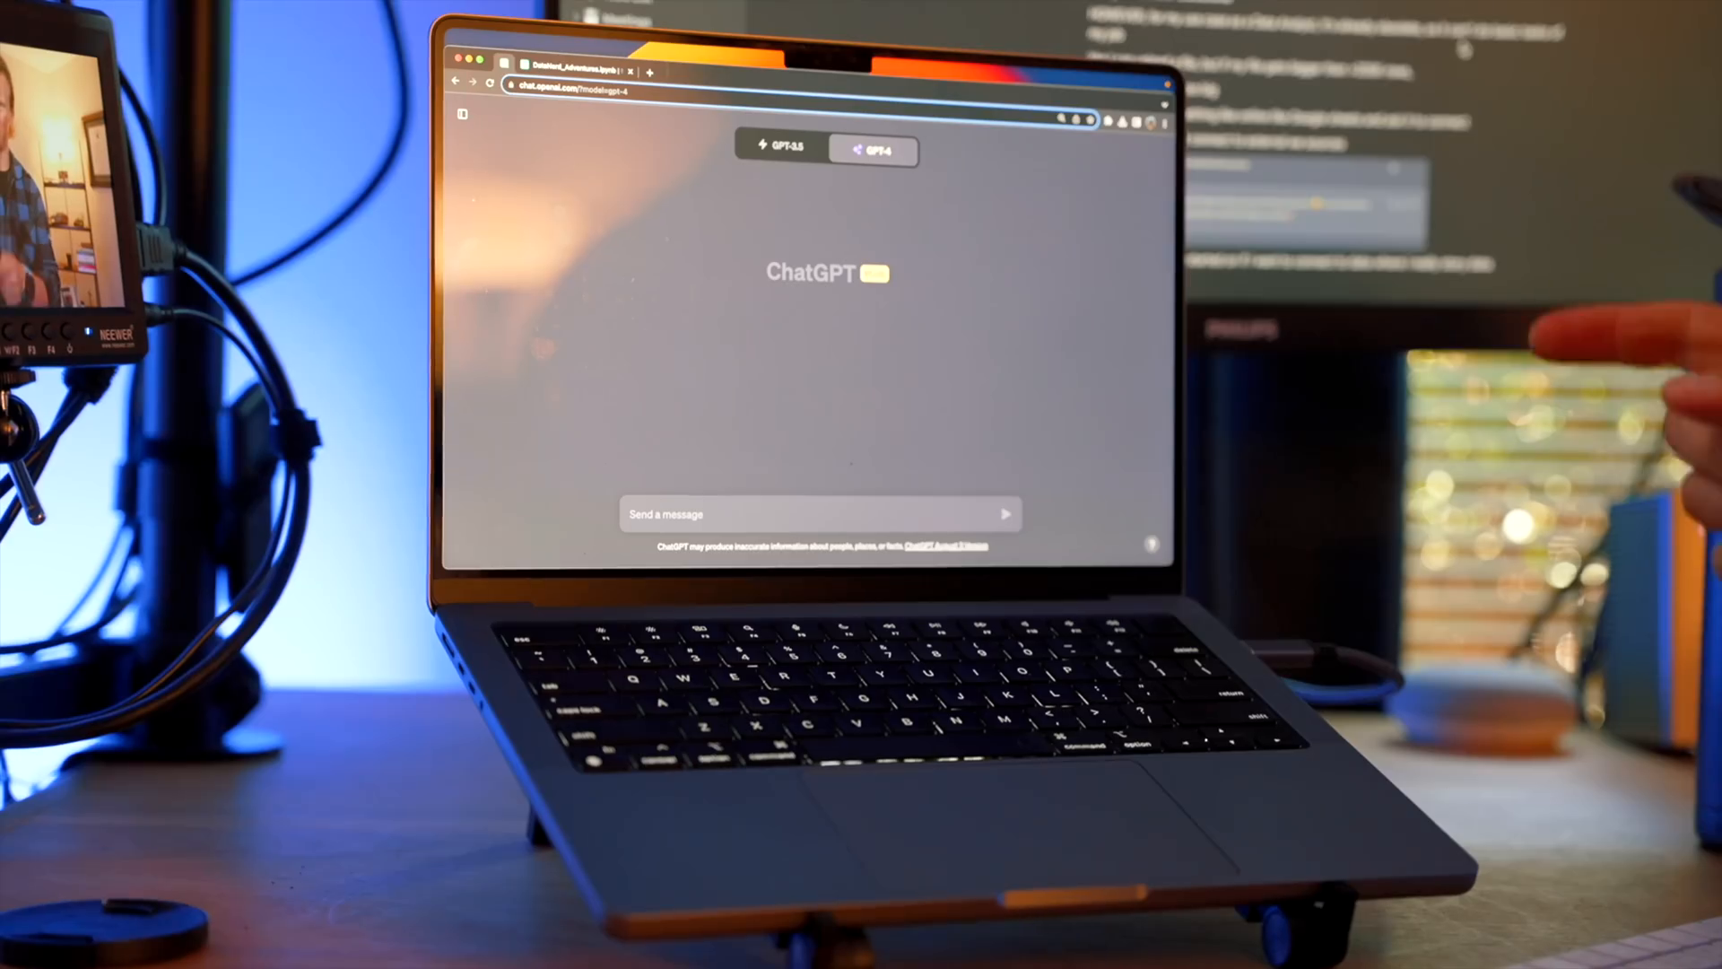
Discard the drafted "Data Nerd" prompt and reload an empty GPT-4 chat.
{"action": "left_click", "coordinate": [879, 150]}
{"action": "type", "text": "Data Nerd, Can you connect to"}
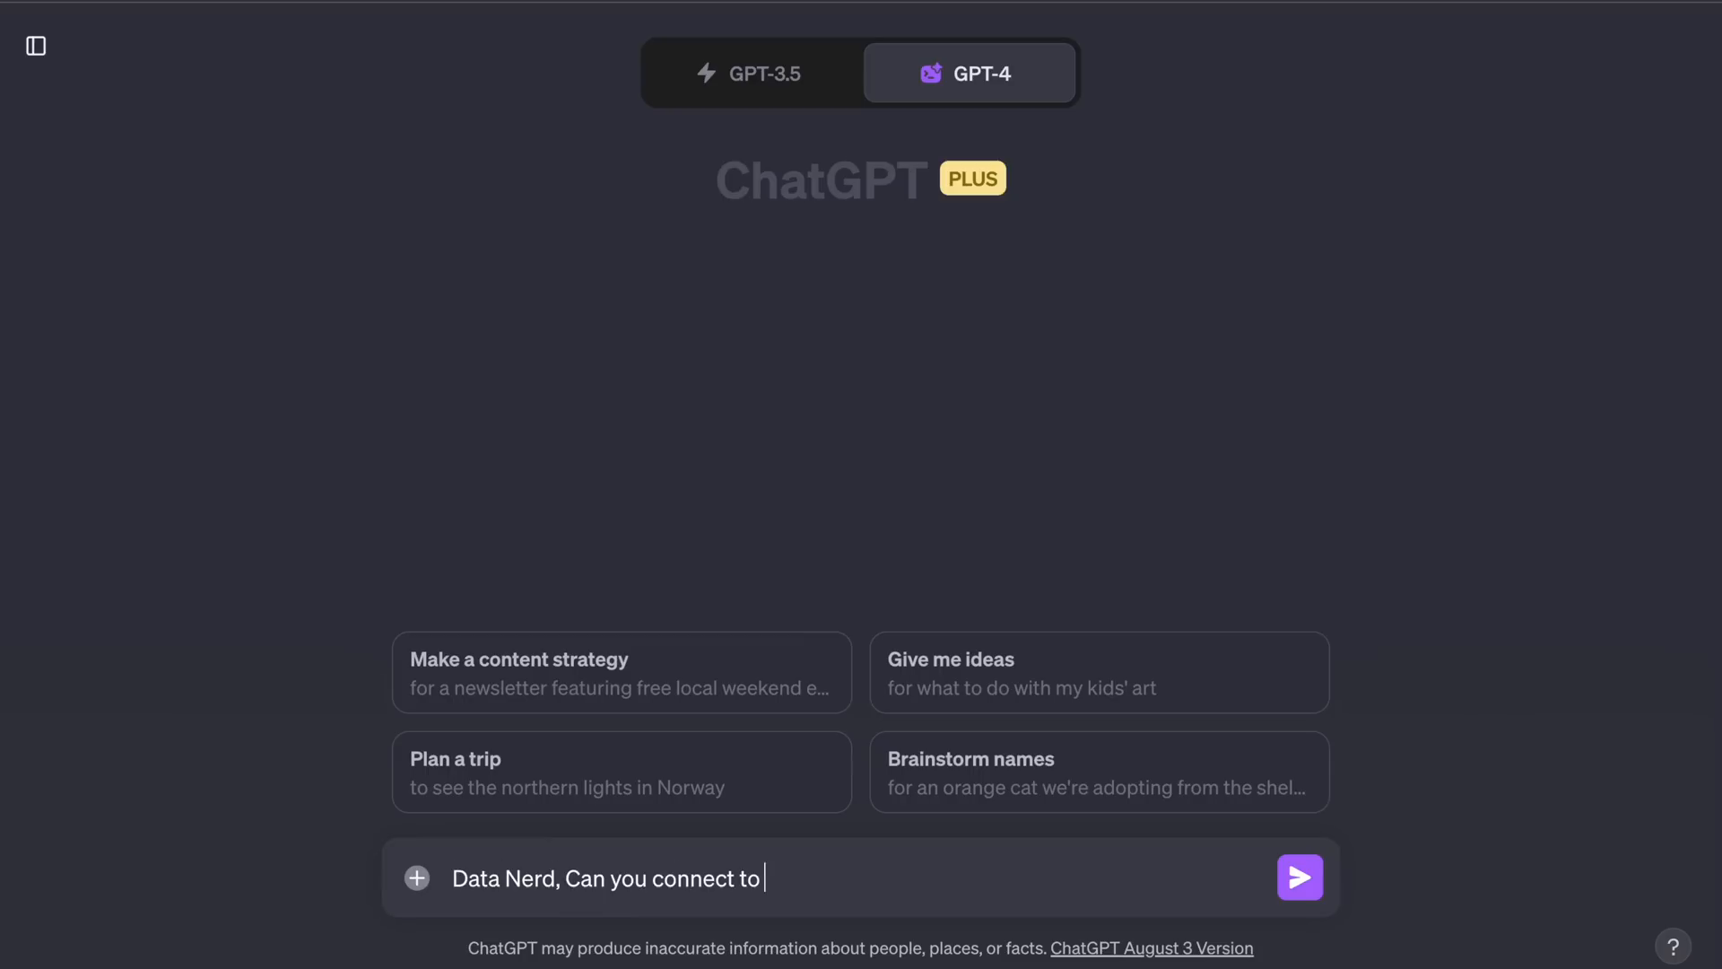
{"action": "left_click", "coordinate": [1299, 877]}
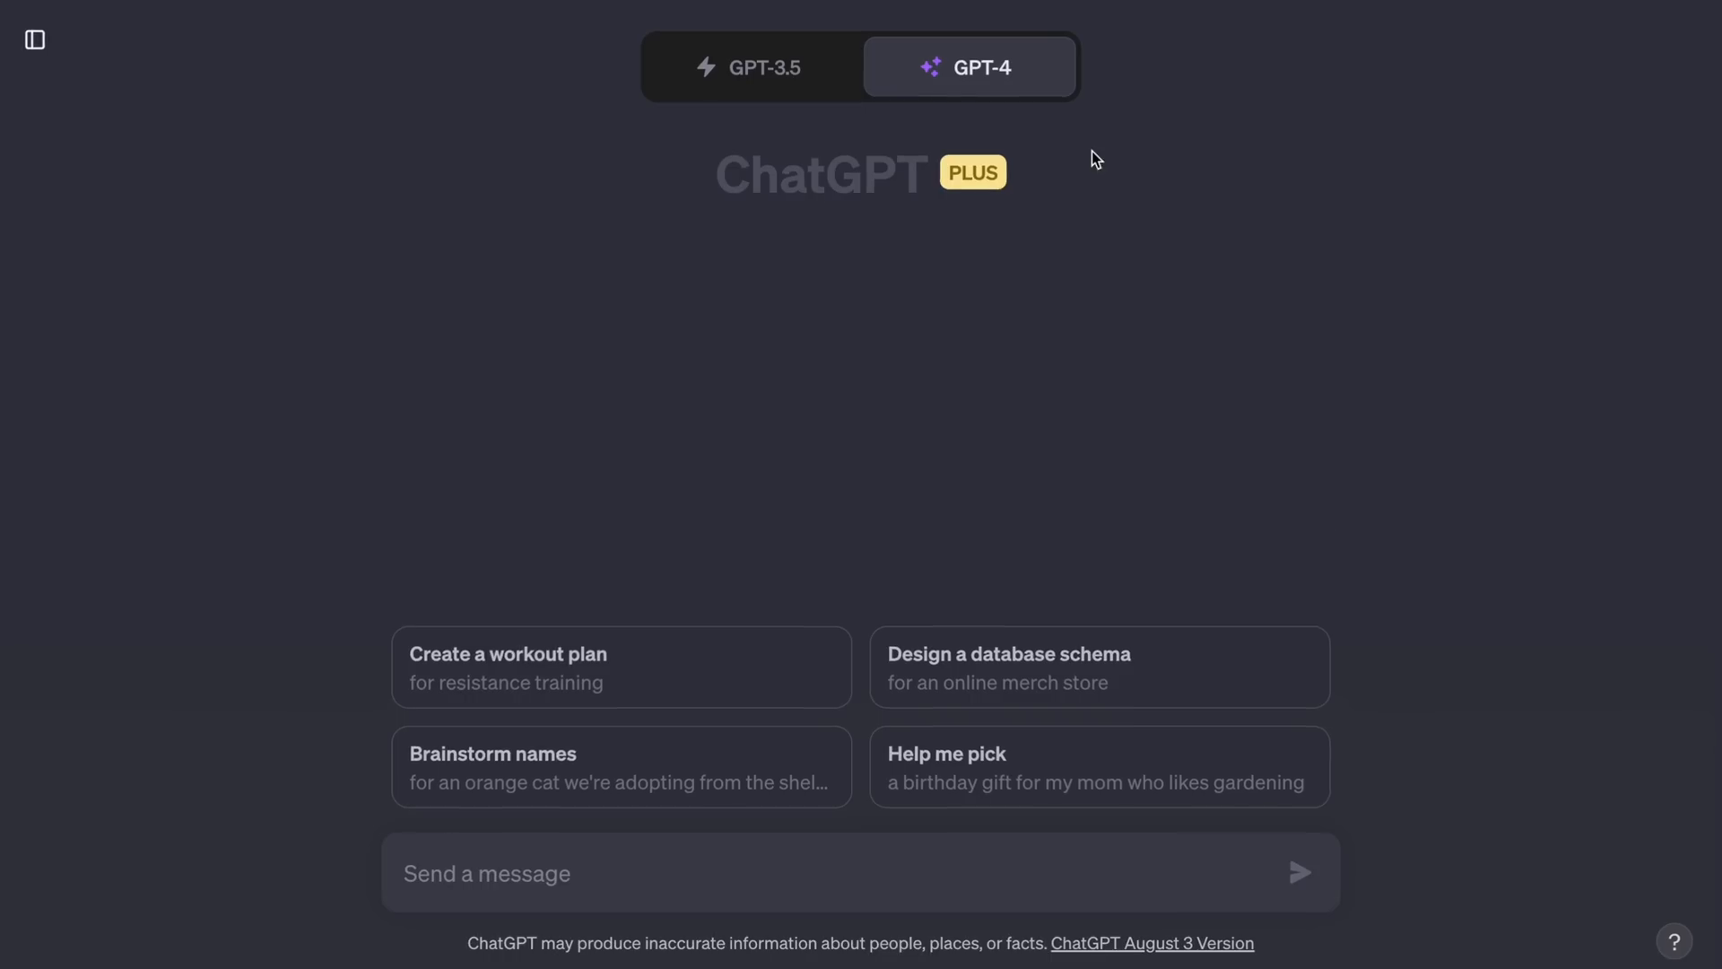
Tick Noteable in the GPT-4 plugins dropdown.
{"action": "left_click", "coordinate": [972, 67]}
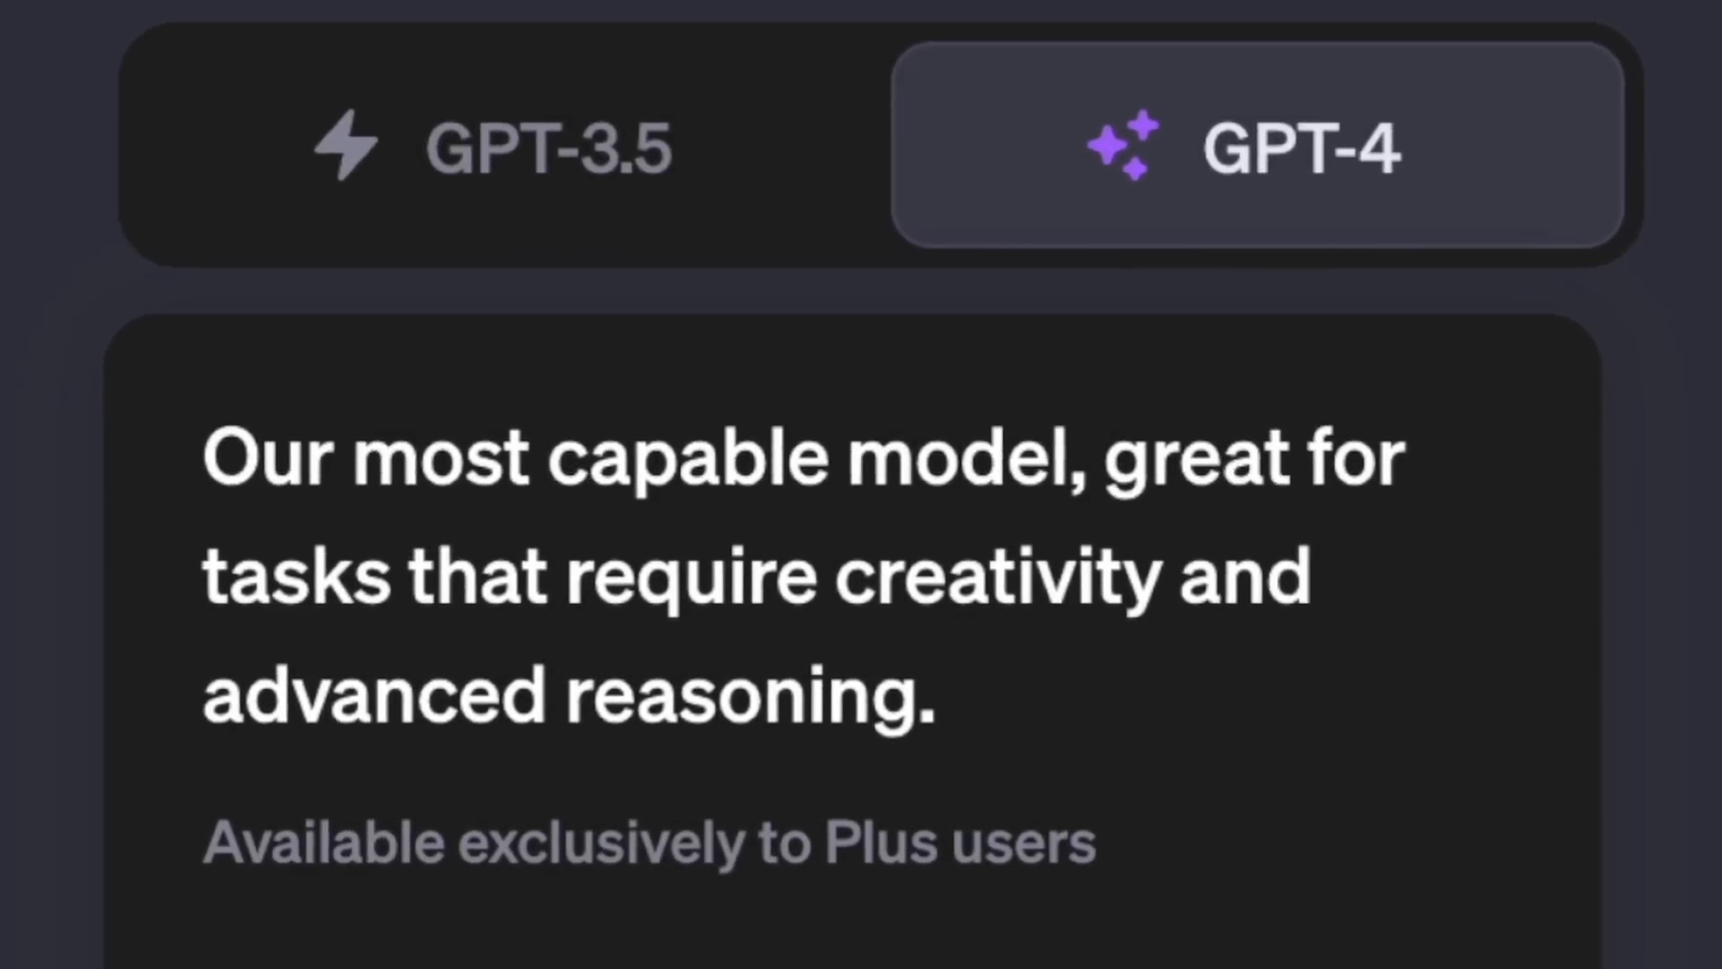
{"action": "left_click", "coordinate": [1109, 334]}
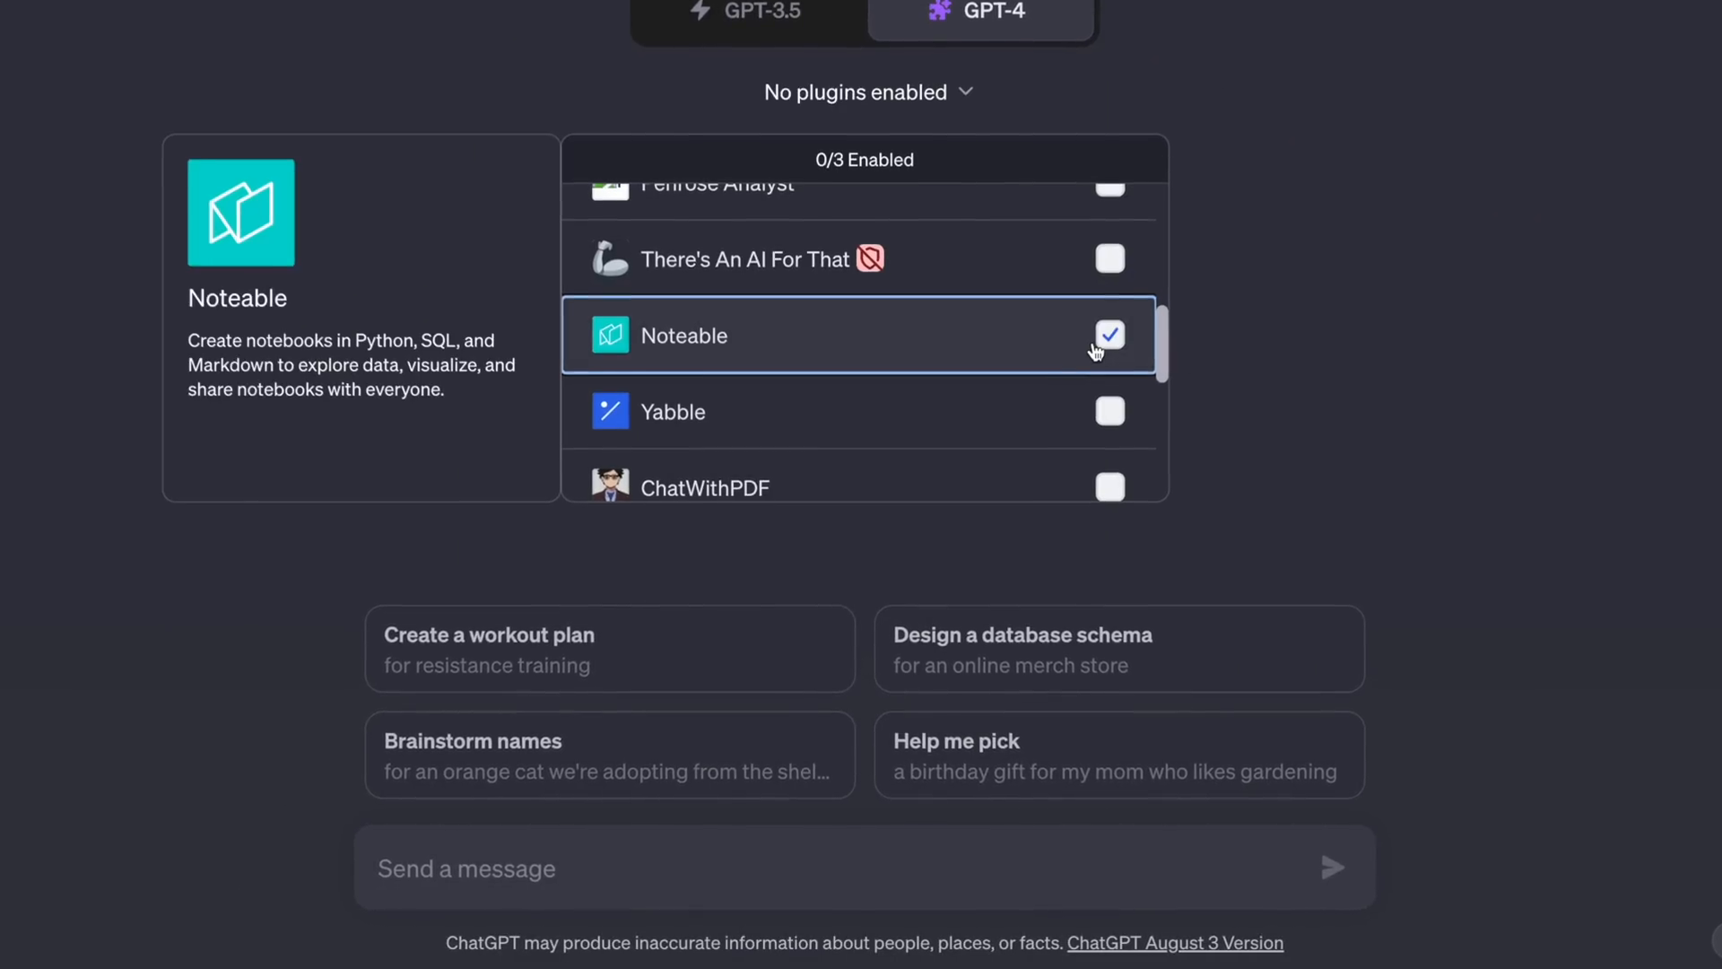